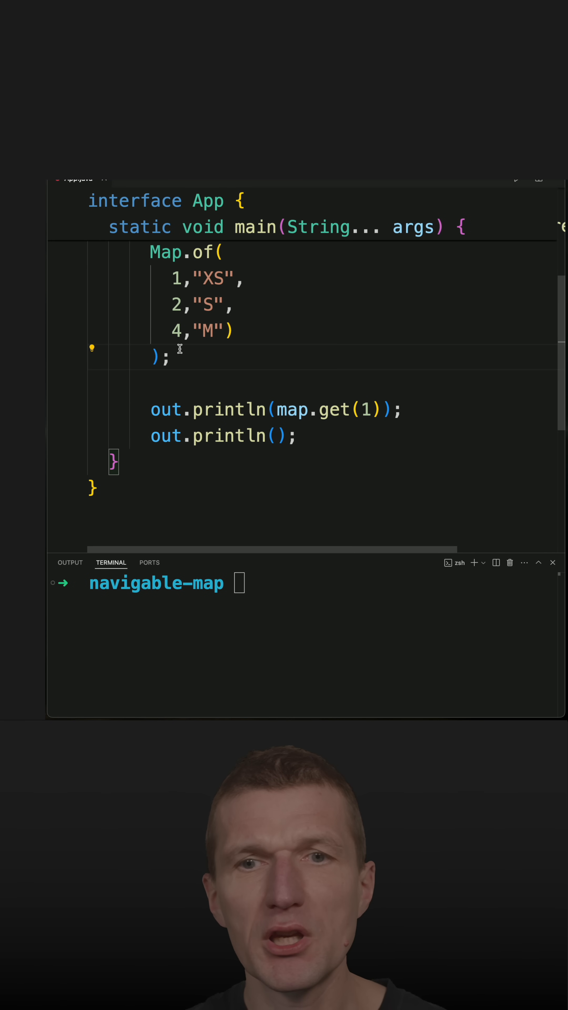
pyautogui.moveTo(353, 327)
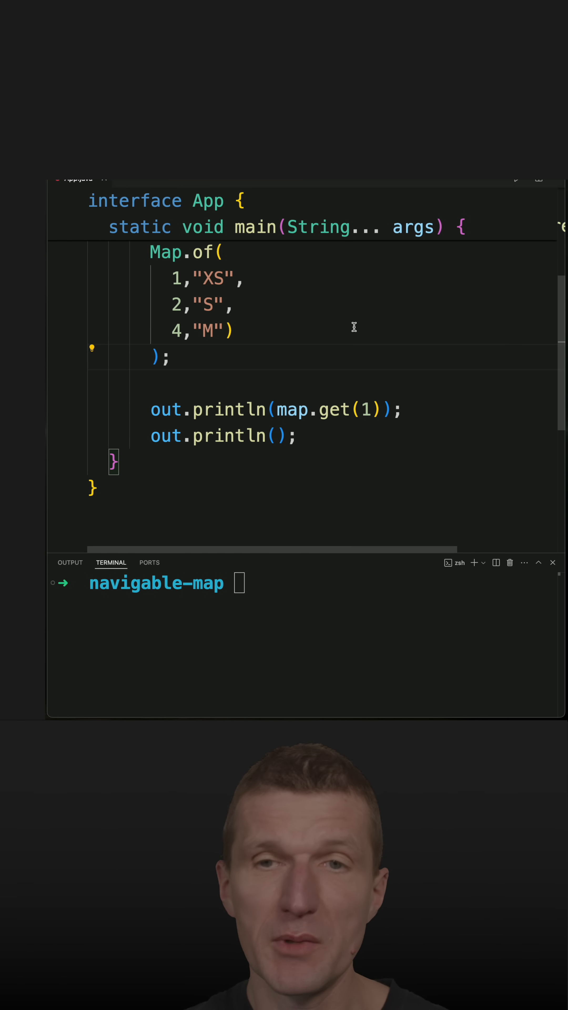
# - Declare map as NavigableMap<Integer,String> wrapping Map.of in a new TreeMap<>, highlighting NavigableMap
pyautogui.write('NavigableMap<Integer,String> map = new TreeMap<>(')
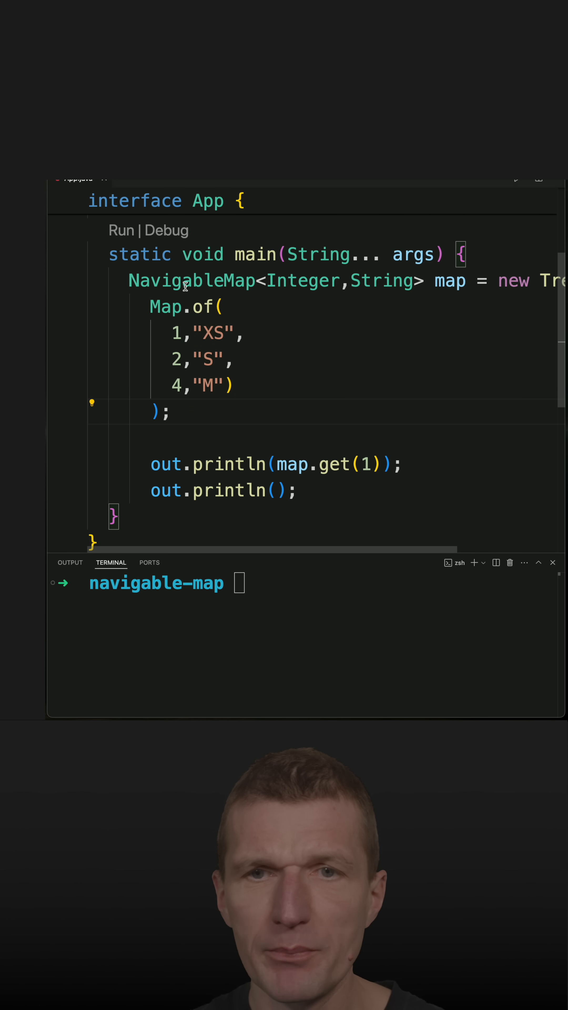
pyautogui.doubleClick(190, 280)
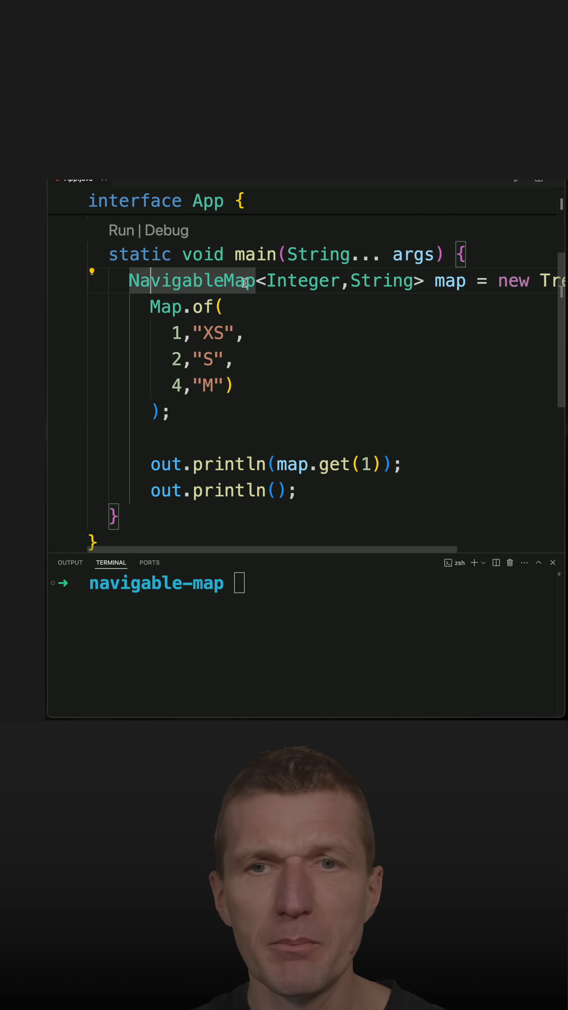
pyautogui.hscroll(3)
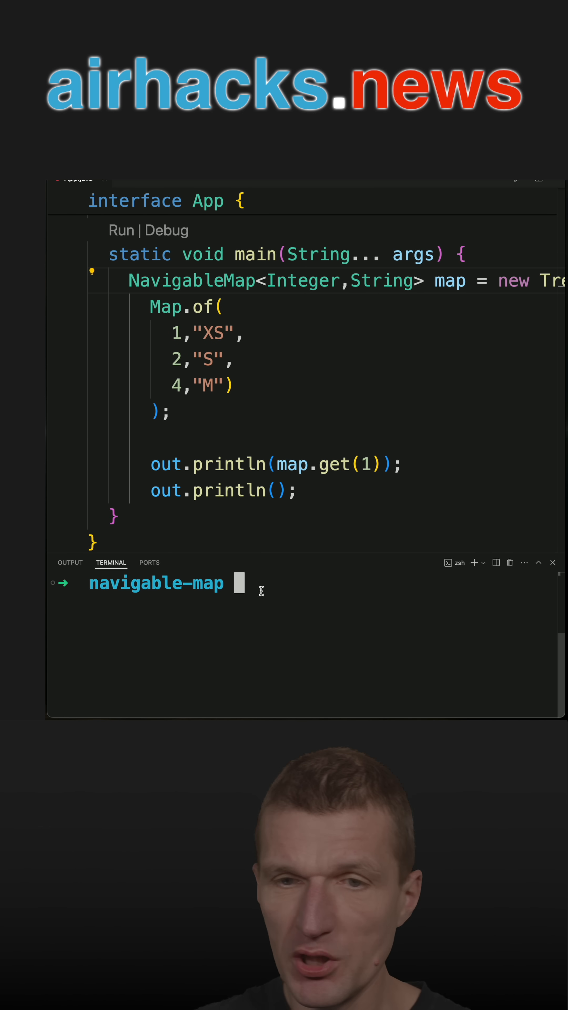
# - Run 'java app.java' in the terminal, printing XS for key 1
pyautogui.write('java app.java')
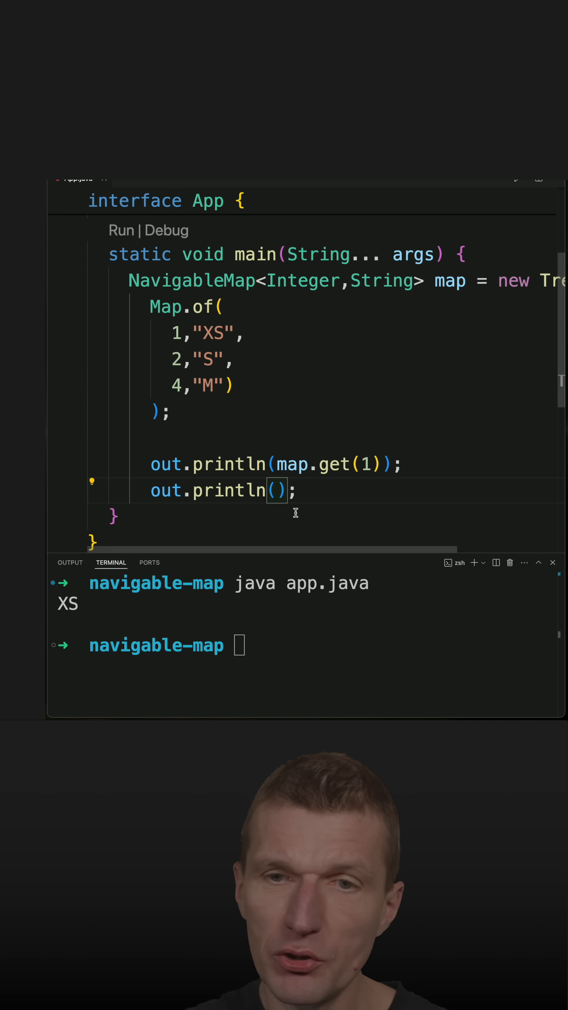
# - Make the second println call map.floorKey(3), then floorEntry, then ceilingKey(3) via autocomplete
pyautogui.write('ma')
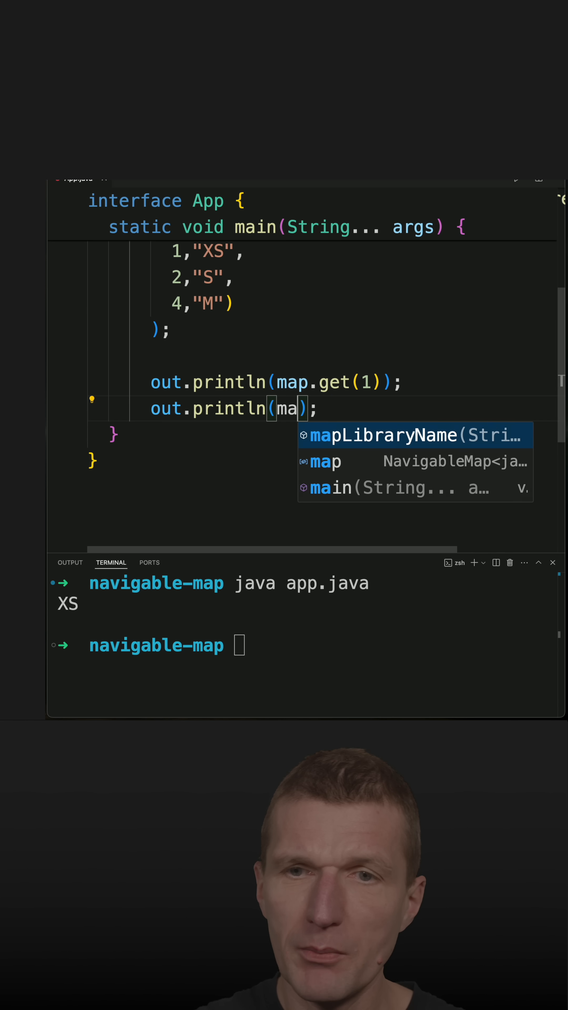
pyautogui.write('p.floorKey(null')
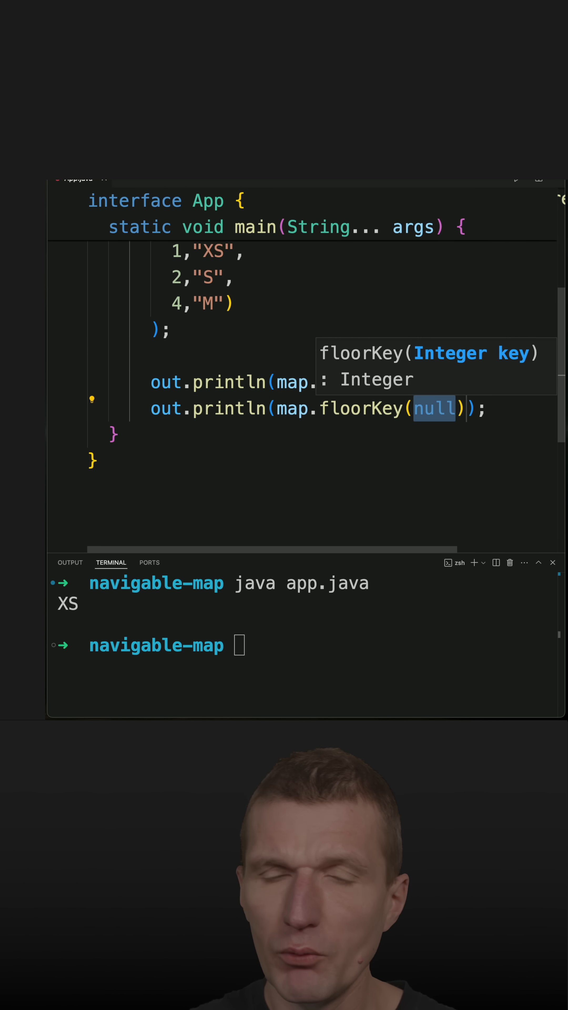
pyautogui.write('3')
pyautogui.click(305, 645)
pyautogui.write('java app.java')
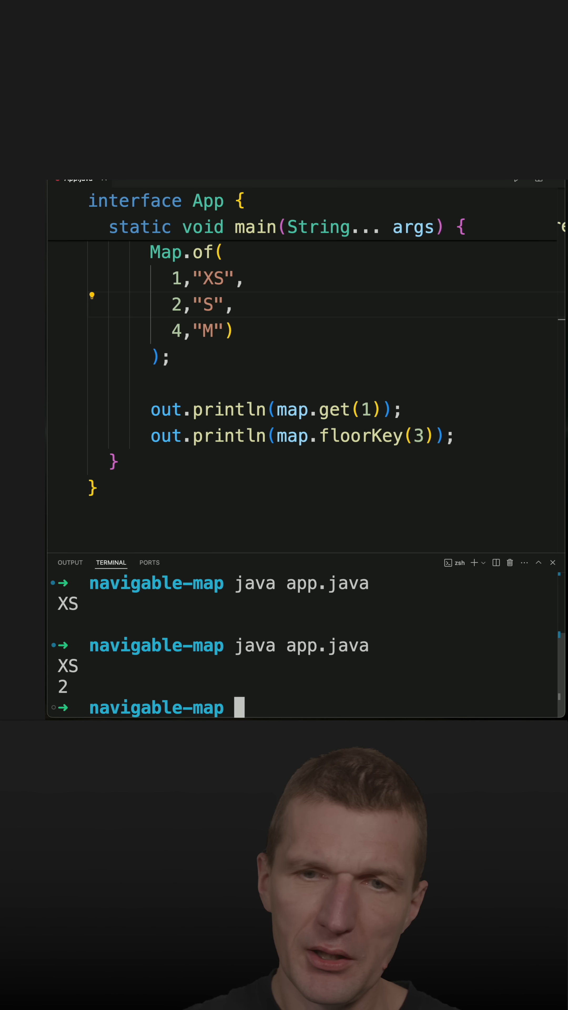
pyautogui.doubleClick(359, 435)
pyautogui.write('c')
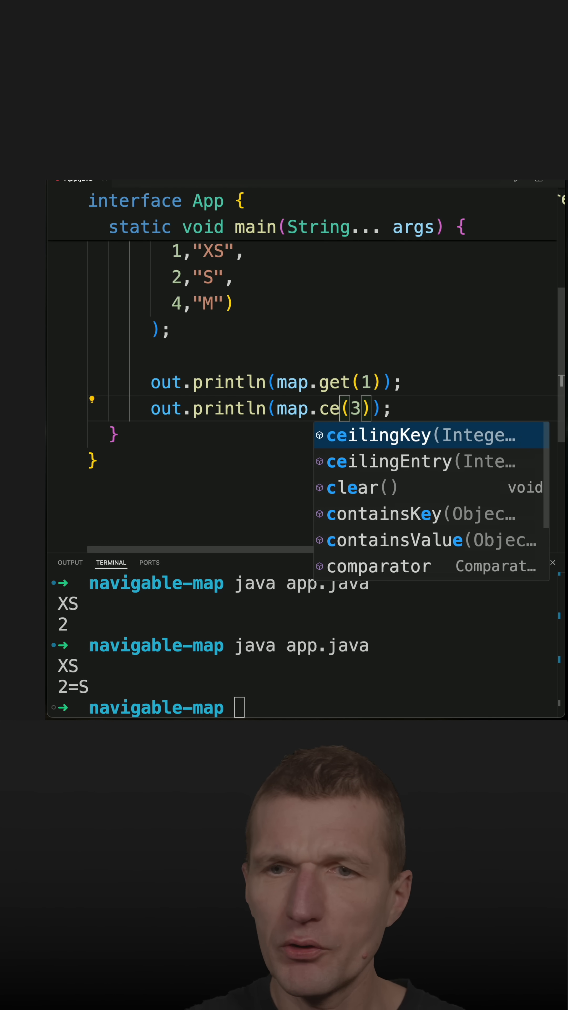
pyautogui.press('Tab')
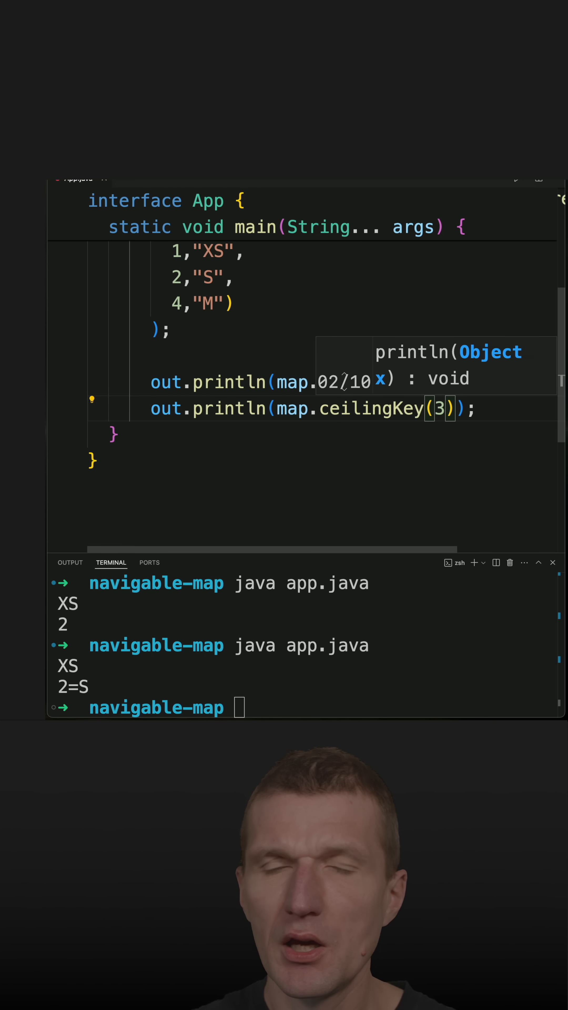